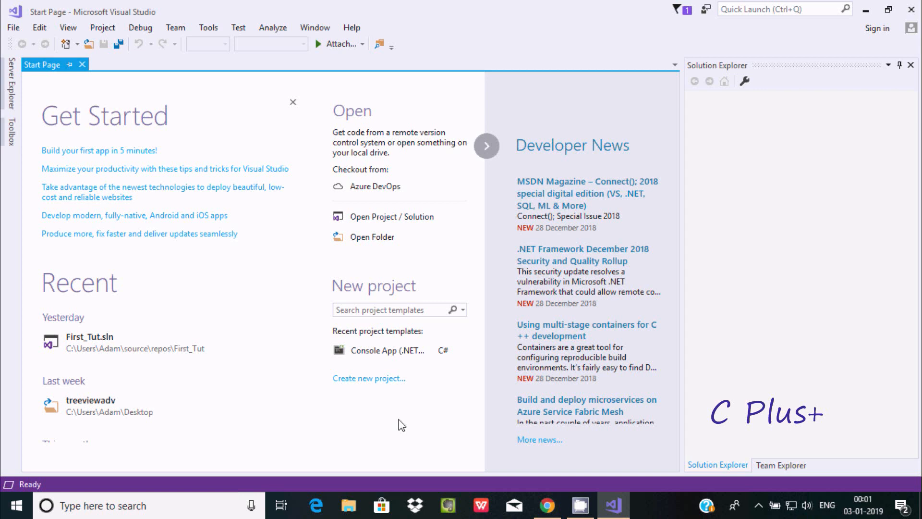
mouse_move(257, 199)
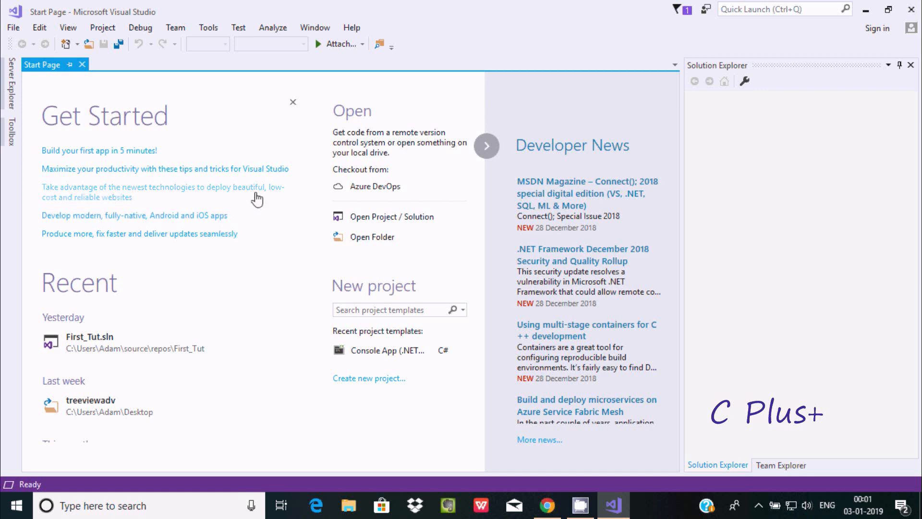
mouse_move(304, 269)
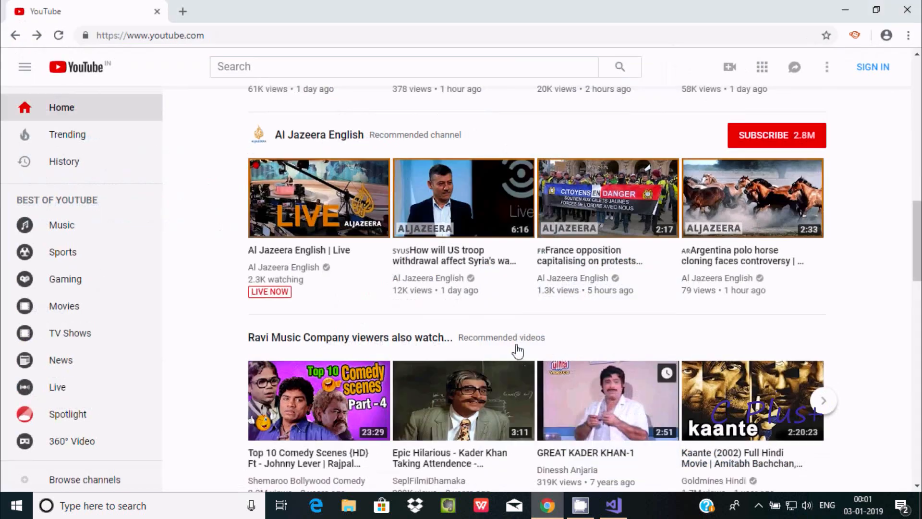
- Search YouTube for 'how to install visual studio 2019', then open Visual Studio's New Project dialog
click(403, 66)
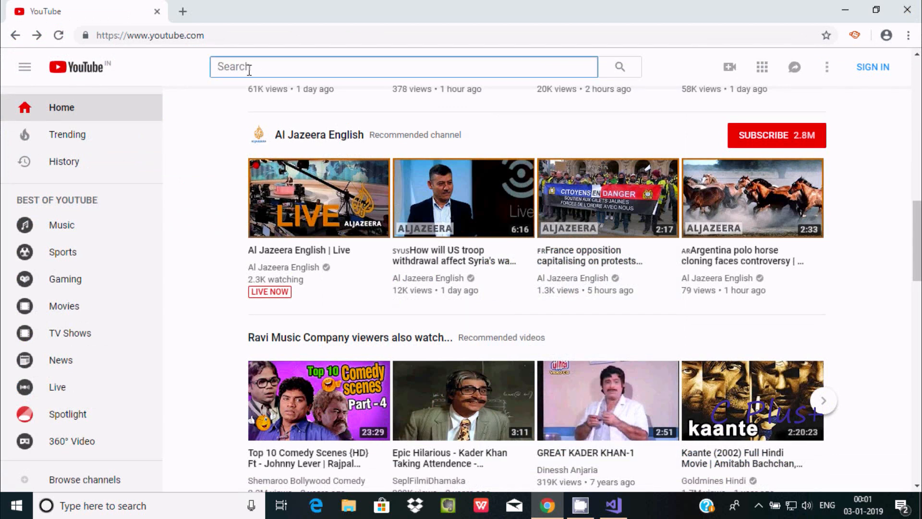
text(how to)
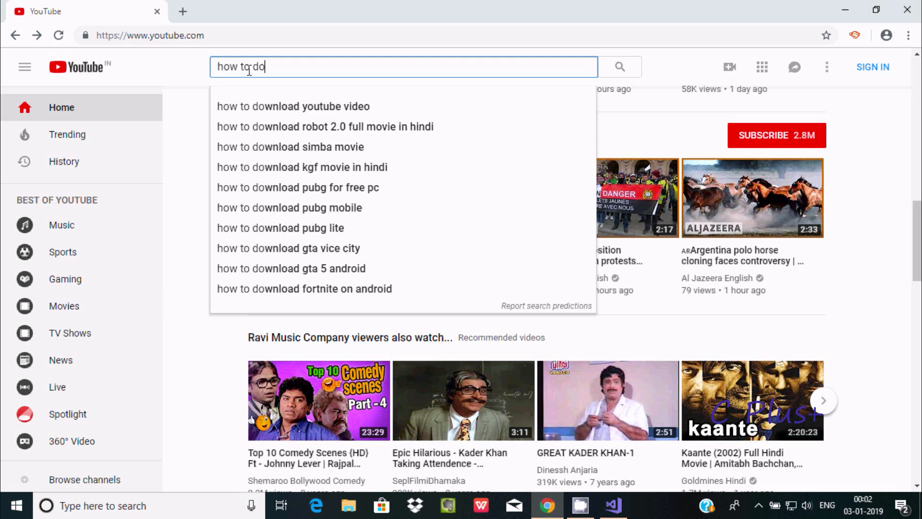
text(down)
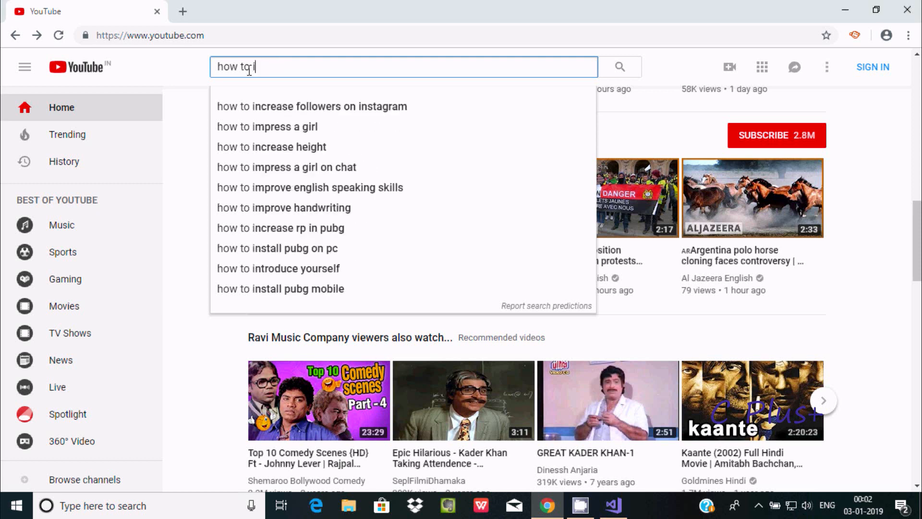
text(install)
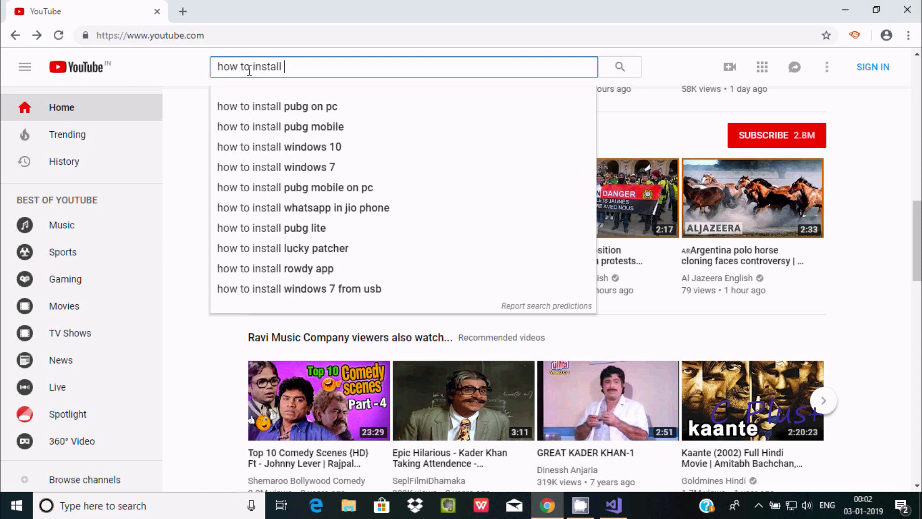
text(visual studio 2019)
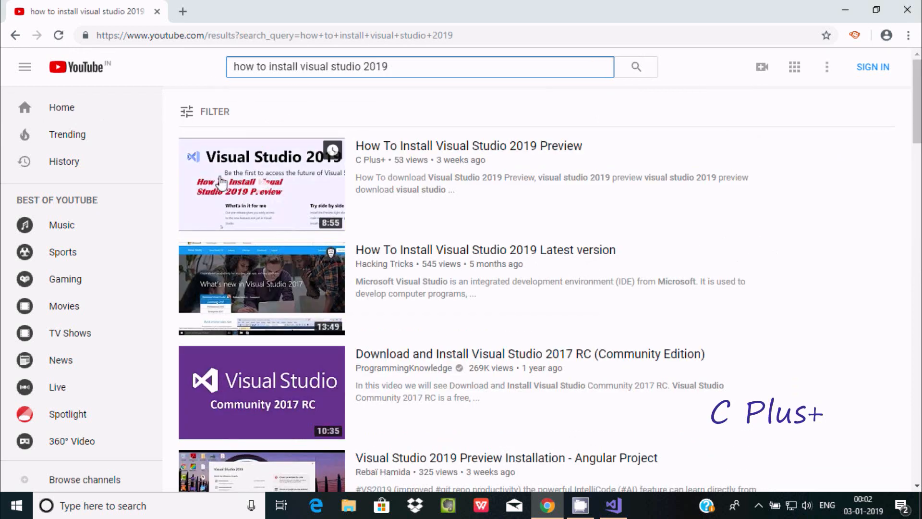
mouse_move(450, 95)
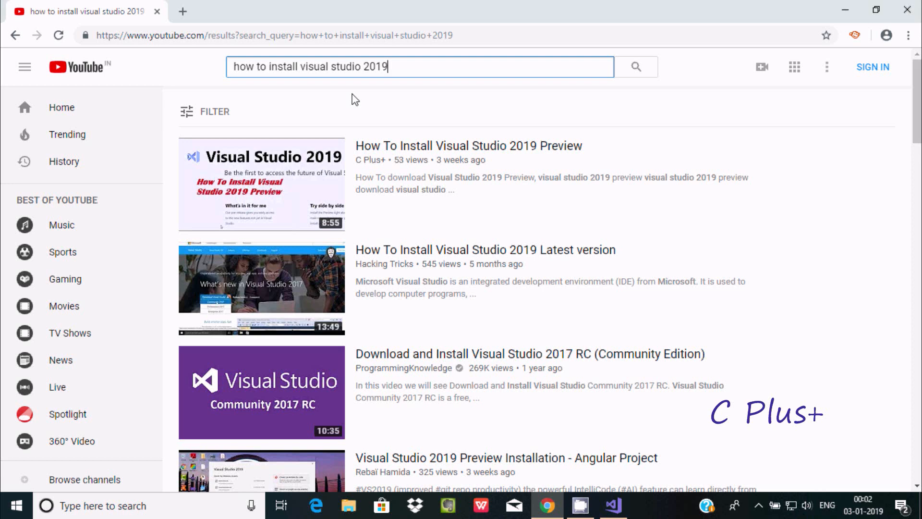
mouse_move(510, 89)
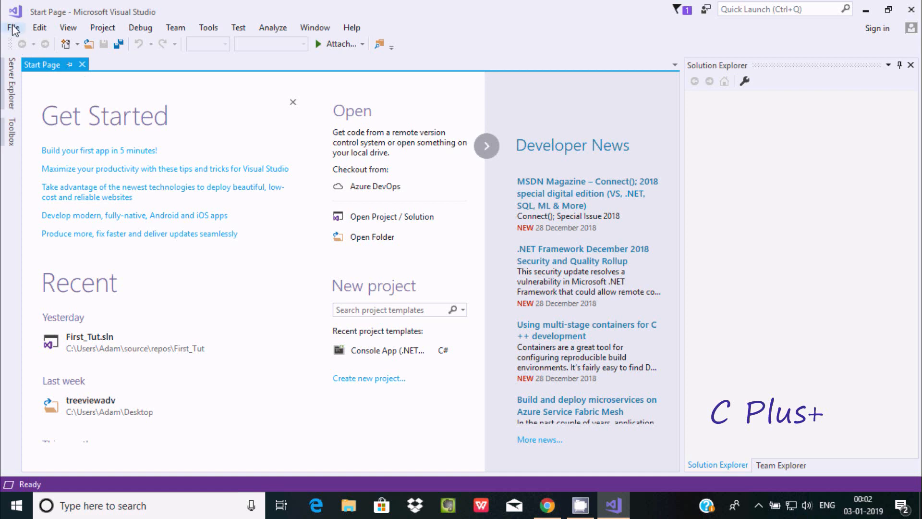
click(13, 27)
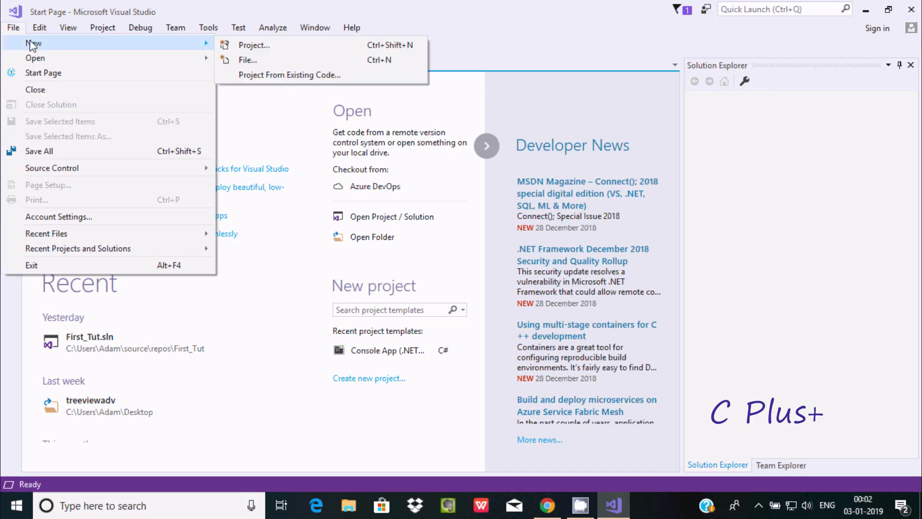
click(254, 45)
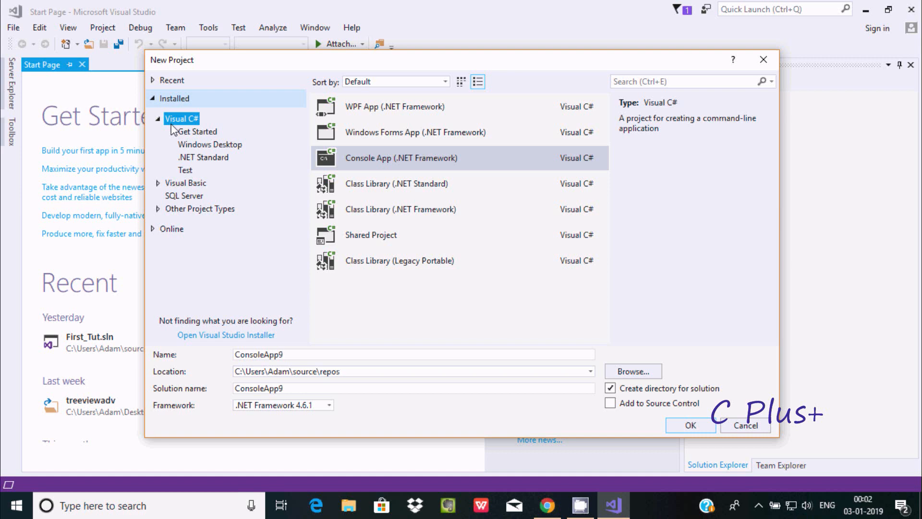
mouse_move(173, 121)
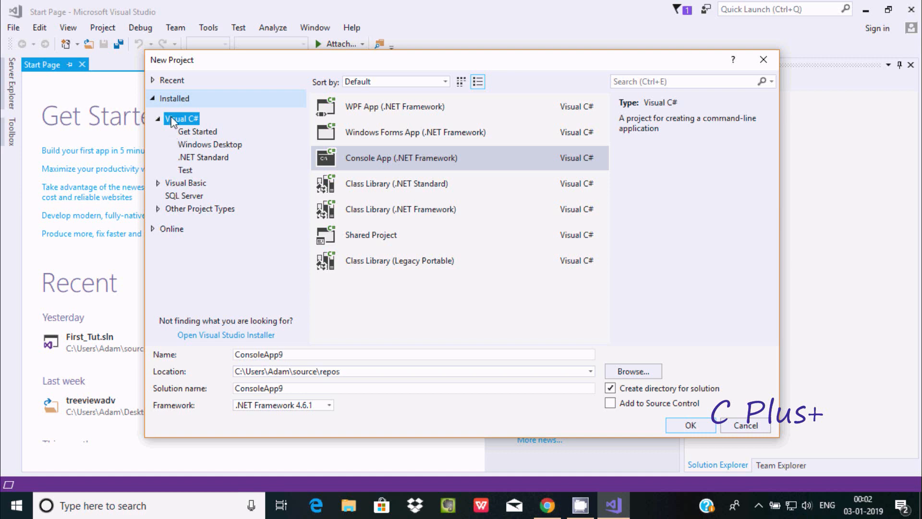
mouse_move(350, 69)
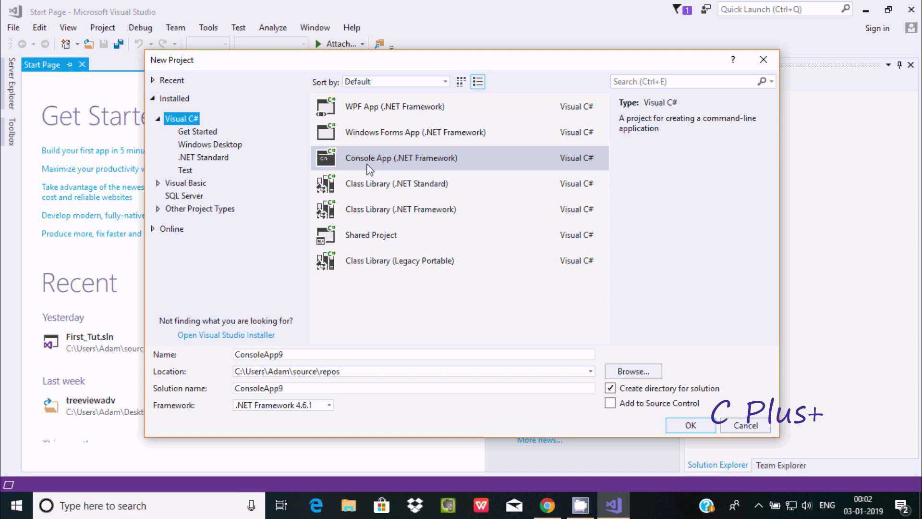
mouse_move(362, 160)
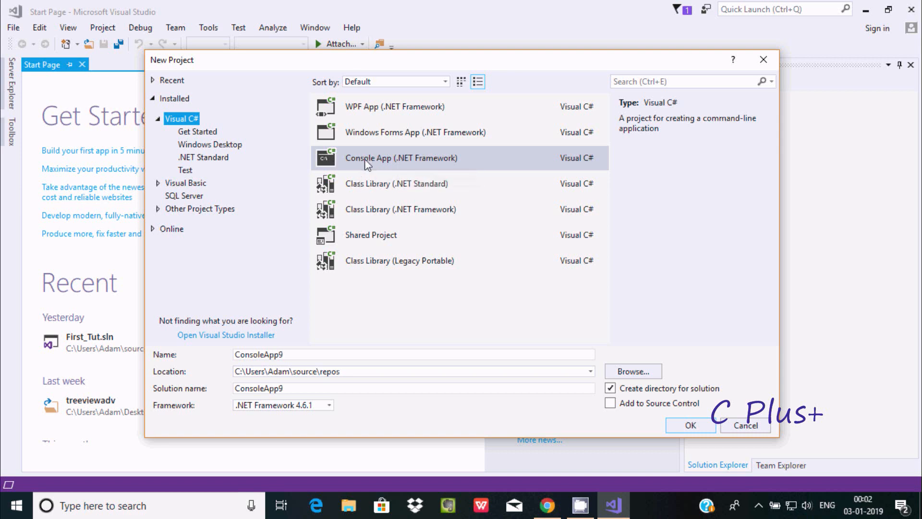
mouse_move(366, 162)
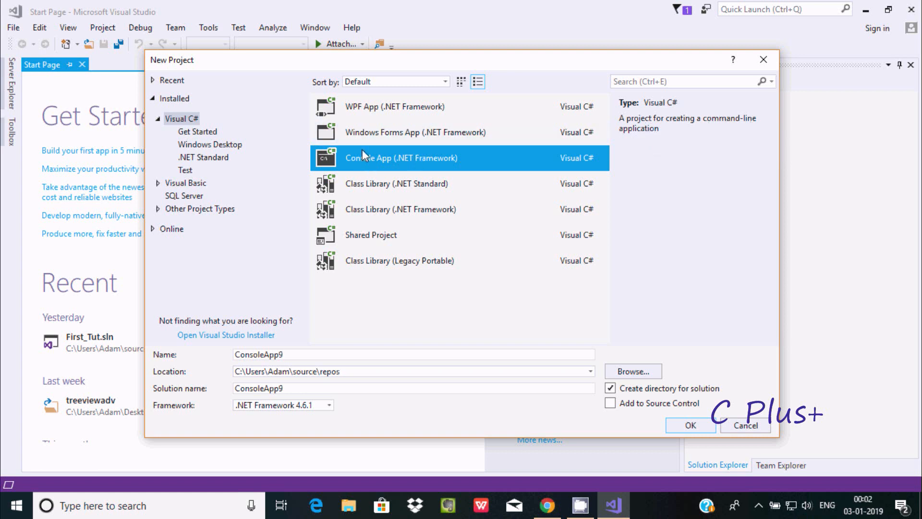
mouse_move(374, 162)
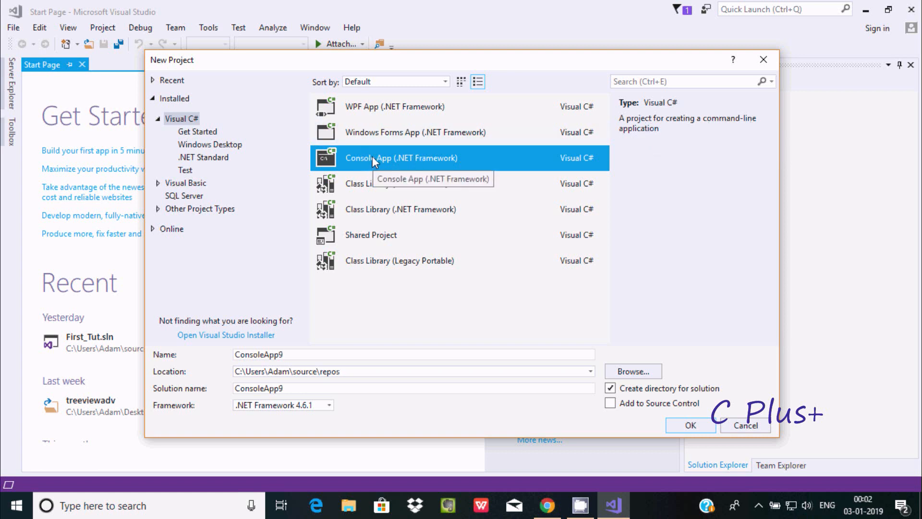
click(415, 131)
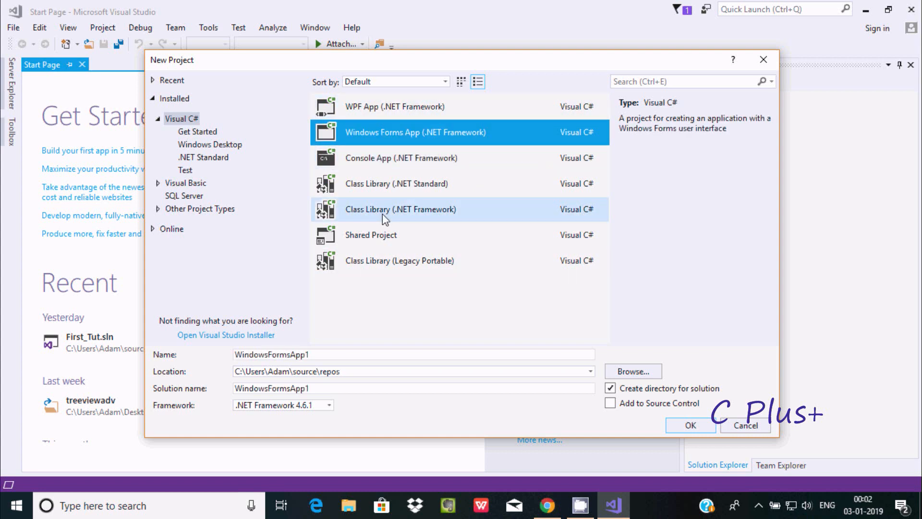
click(182, 118)
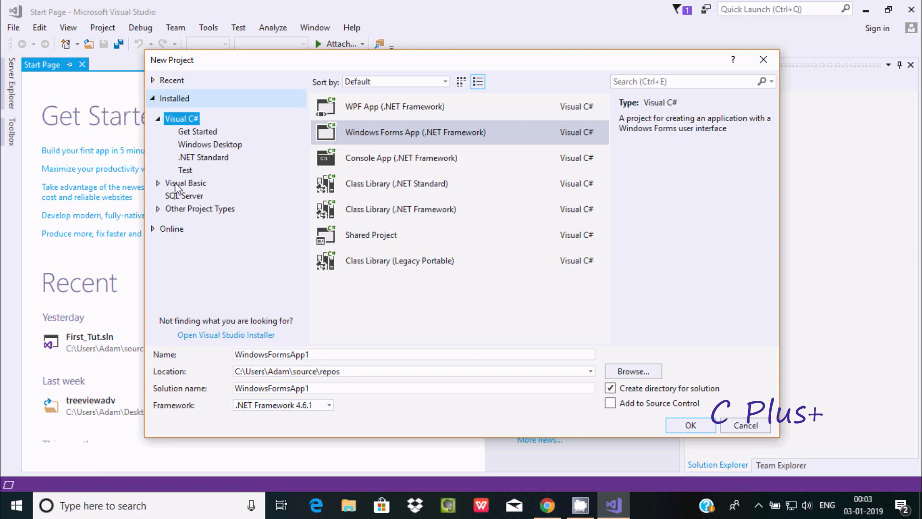
click(185, 183)
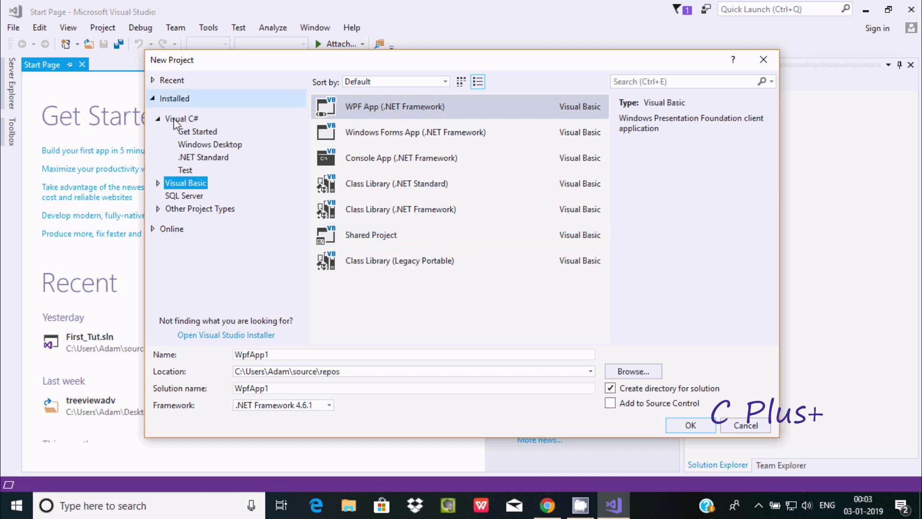
click(182, 118)
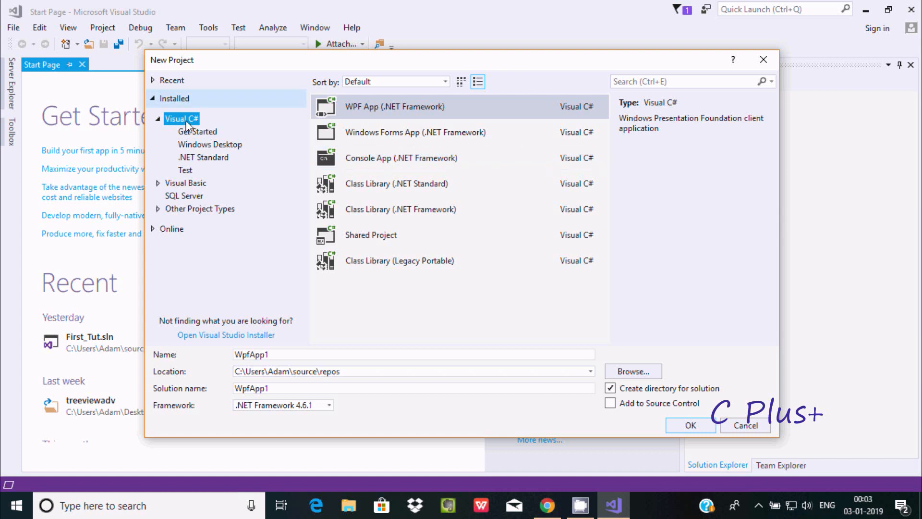
mouse_move(309, 165)
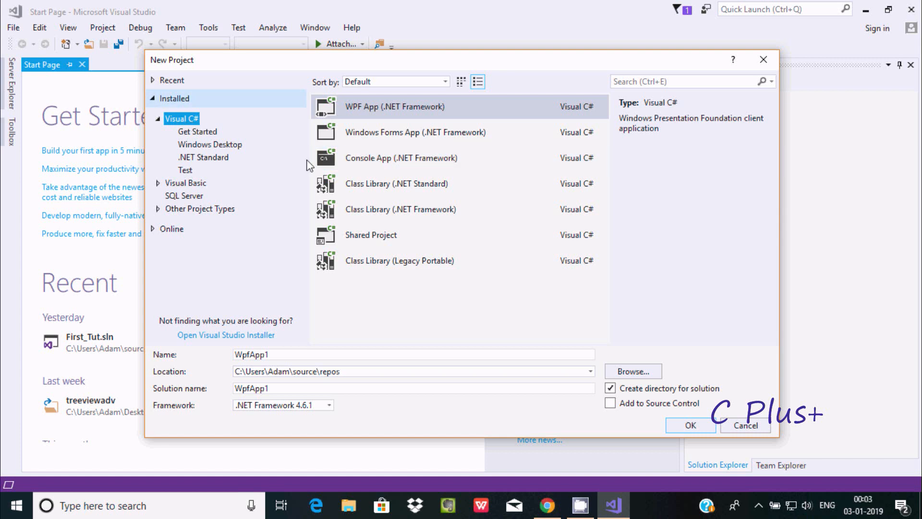
- Create a Visual C# Console App (.NET Framework) project named FirstPoject
click(402, 157)
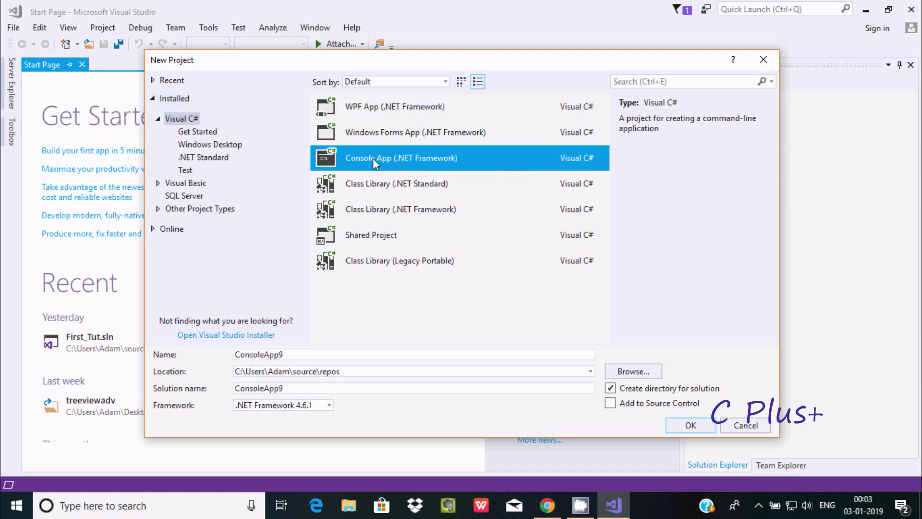
mouse_move(168, 359)
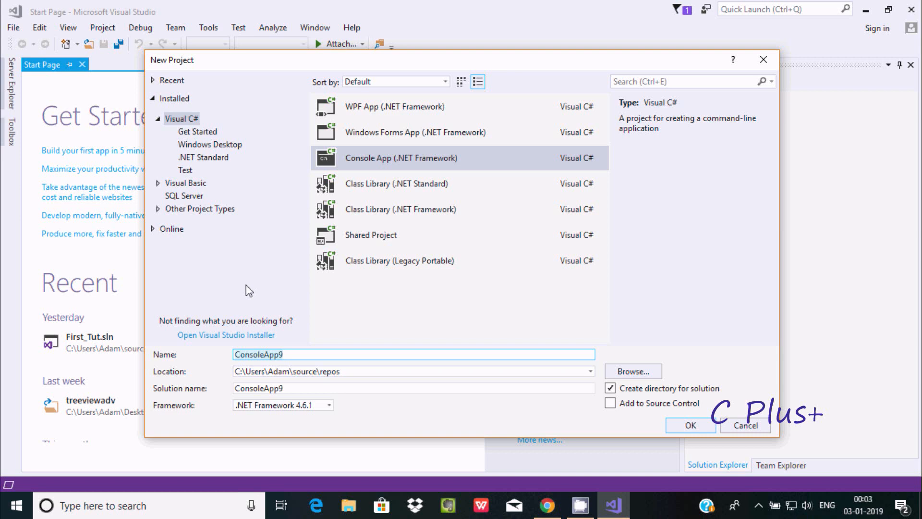
click(412, 354)
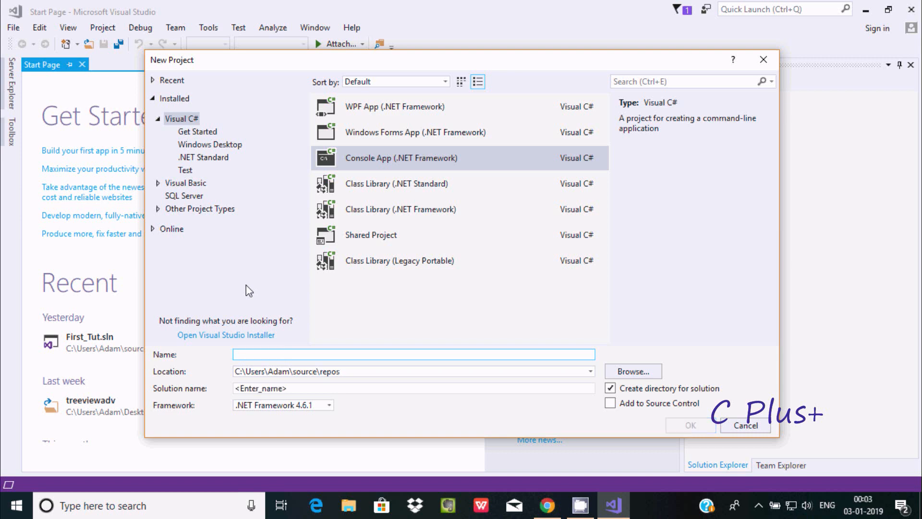
text(FirstP)
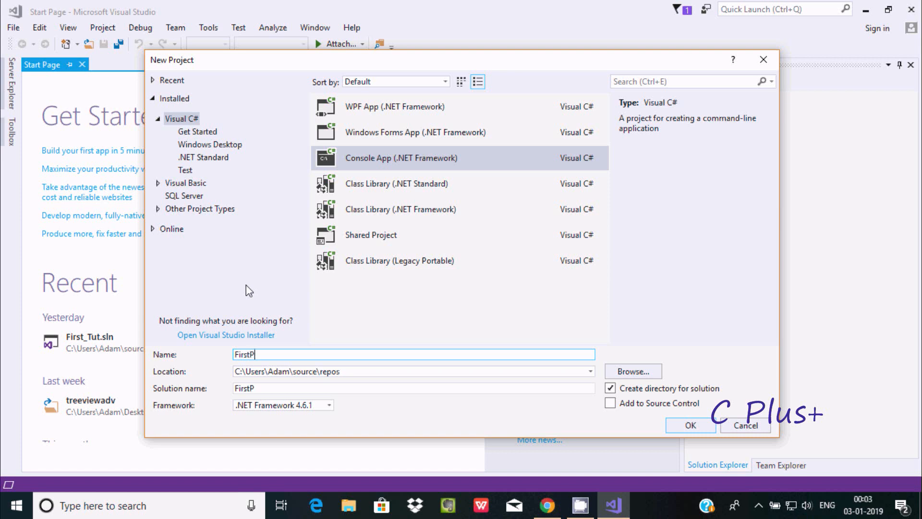
text(o)
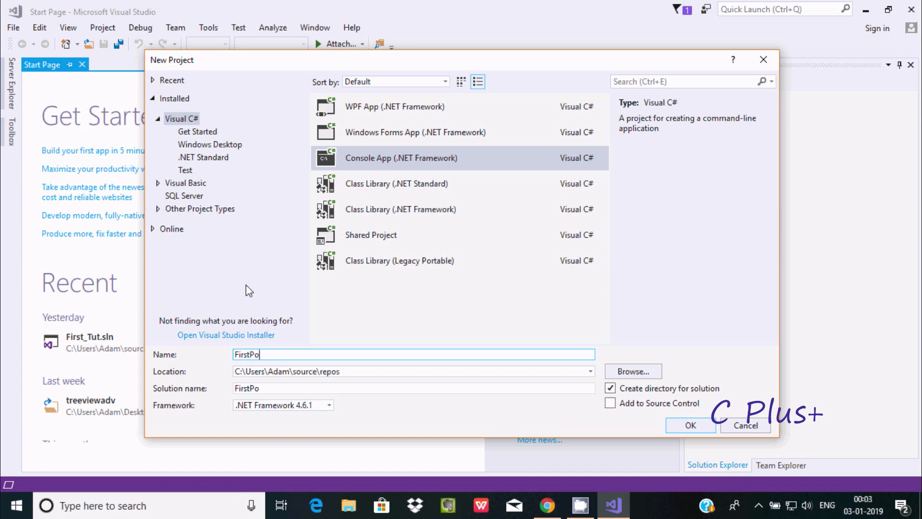
text(ject)
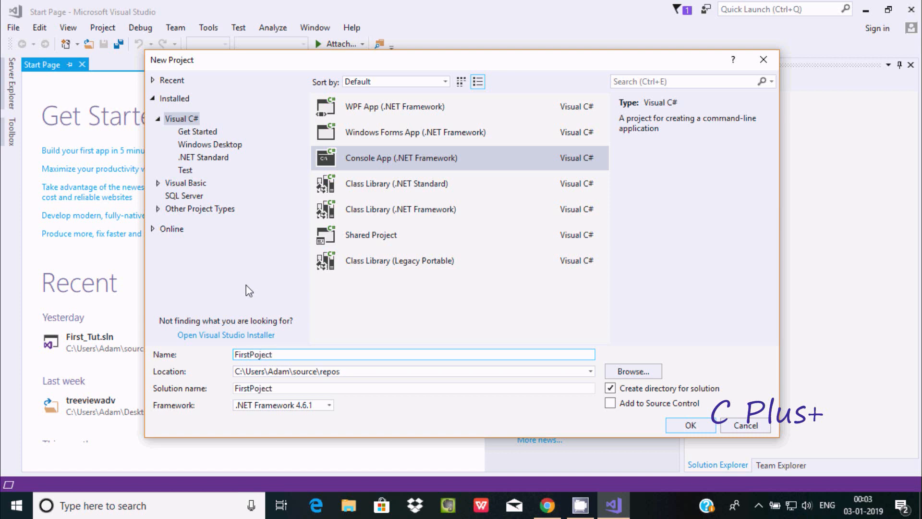
click(411, 354)
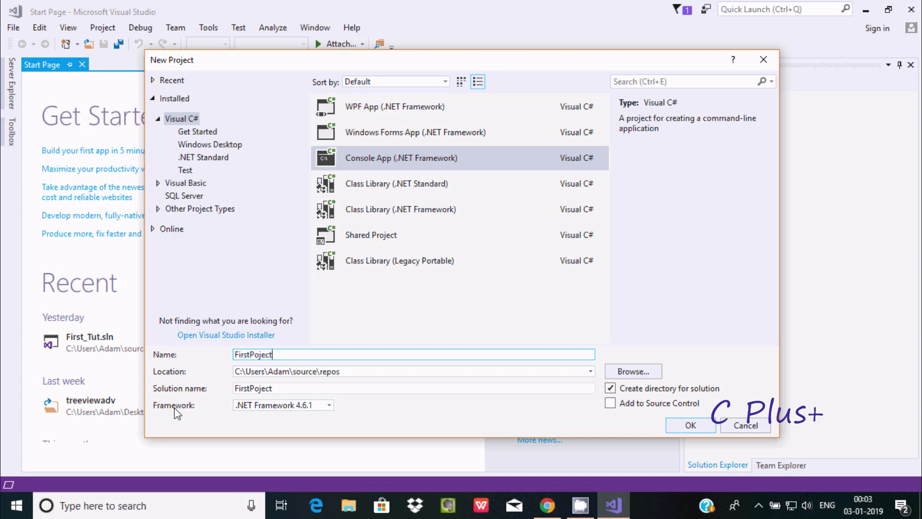
click(330, 405)
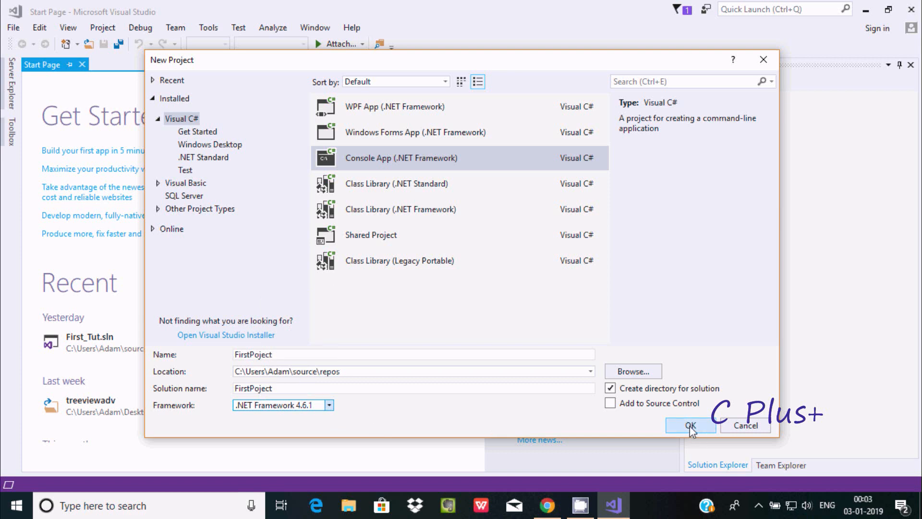
click(689, 425)
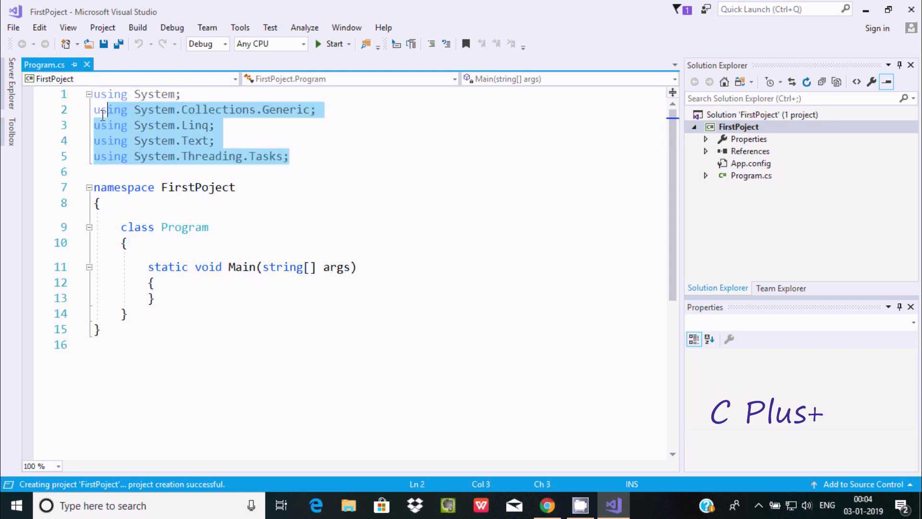
- Delete the four default using lines below 'using System;' in Program.cs
key(Delete)
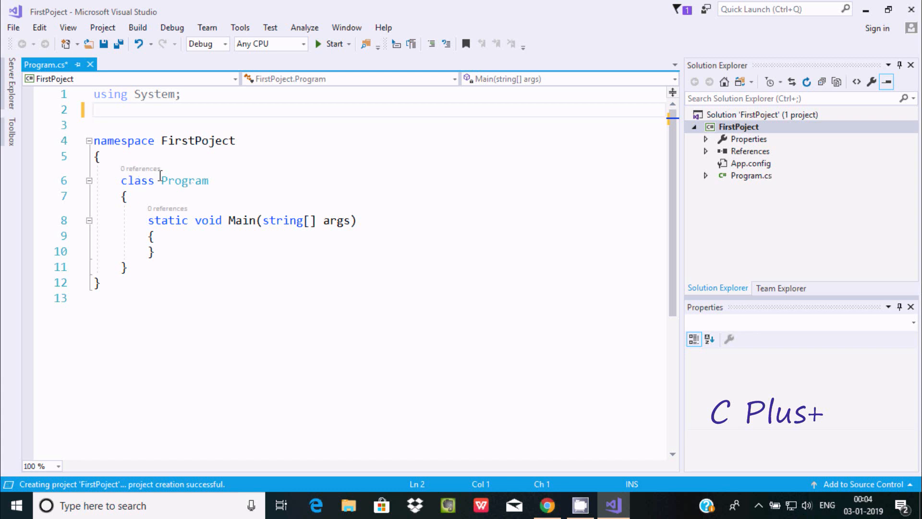
mouse_move(114, 154)
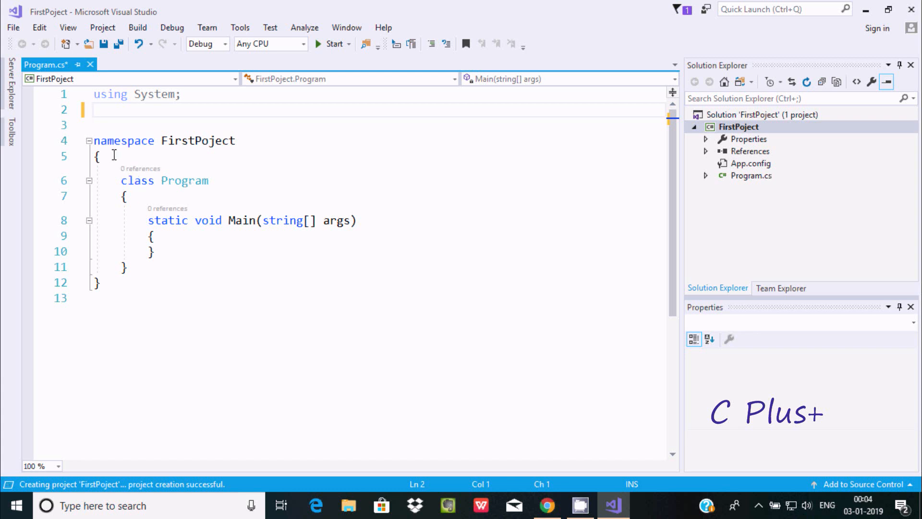
- Write Console.WriteLine("Hello World!!!!"); on a new line inside Main
click(152, 236)
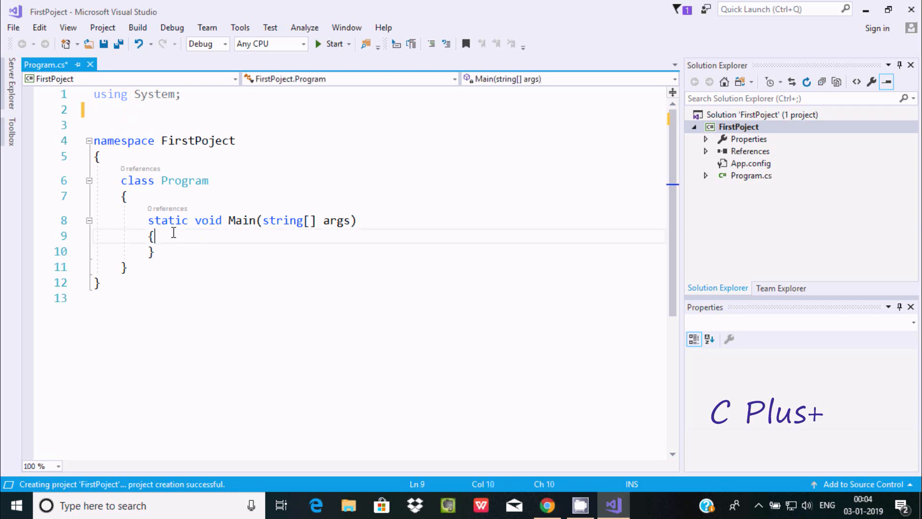
key(enter)
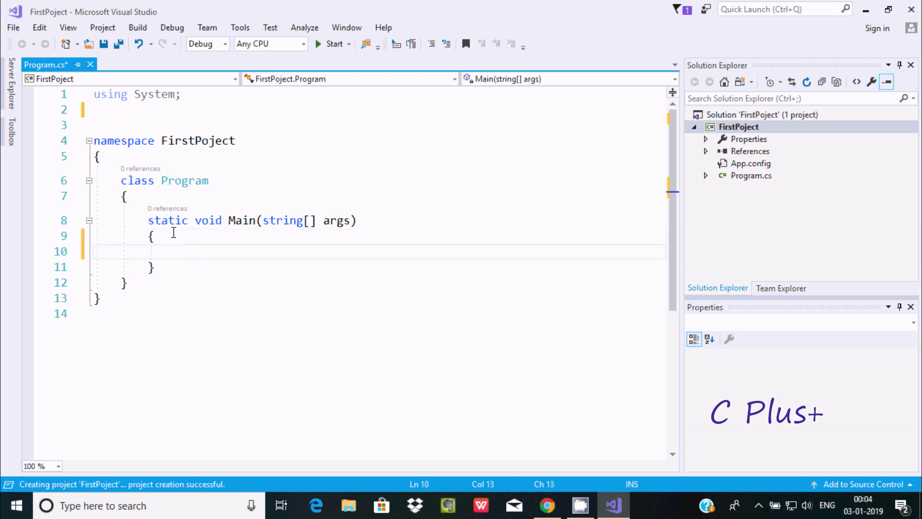
text(C)
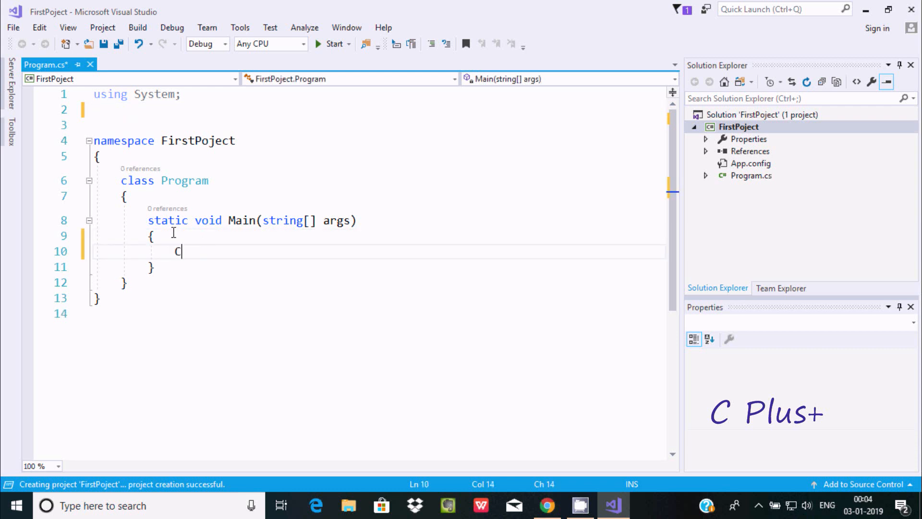
text(onsole)
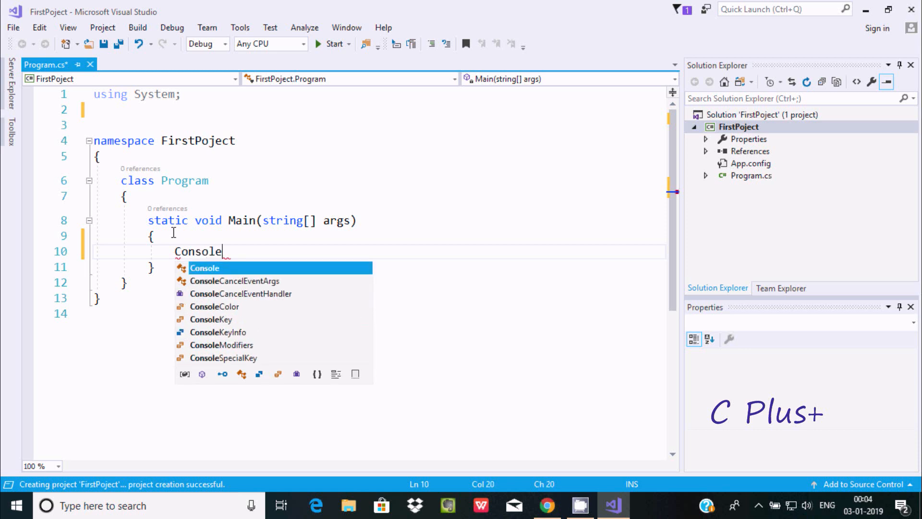
text(.W)
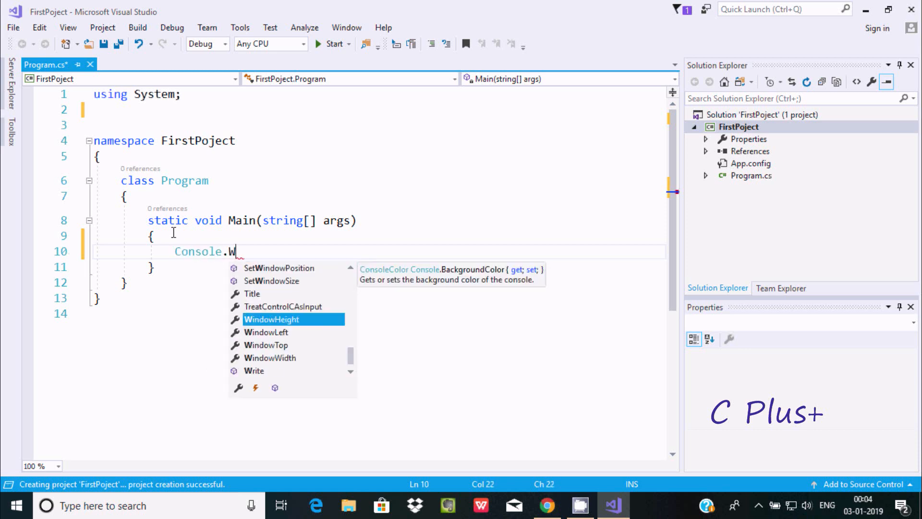
text(r)
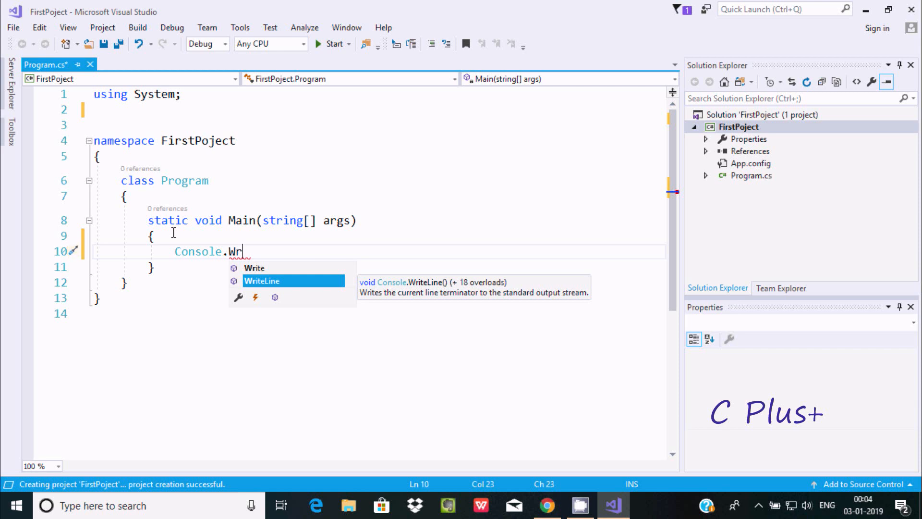
text(iteLine)
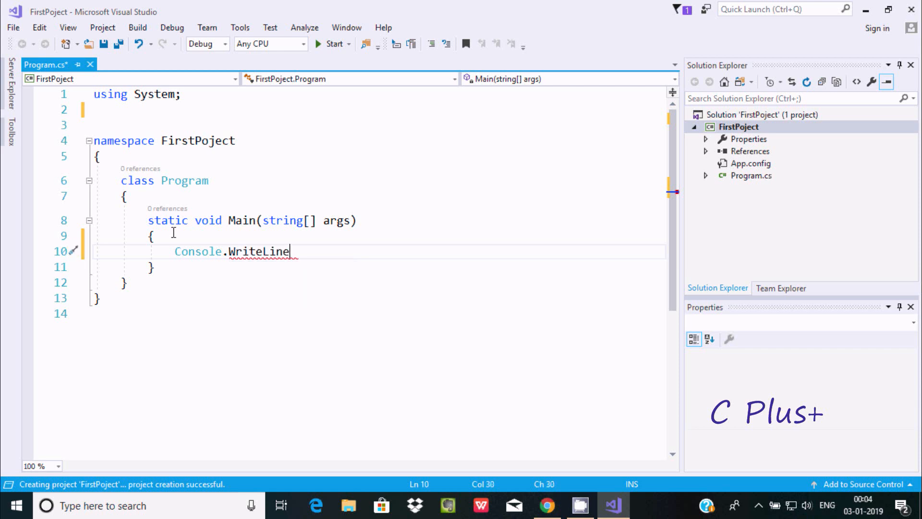
text((""))
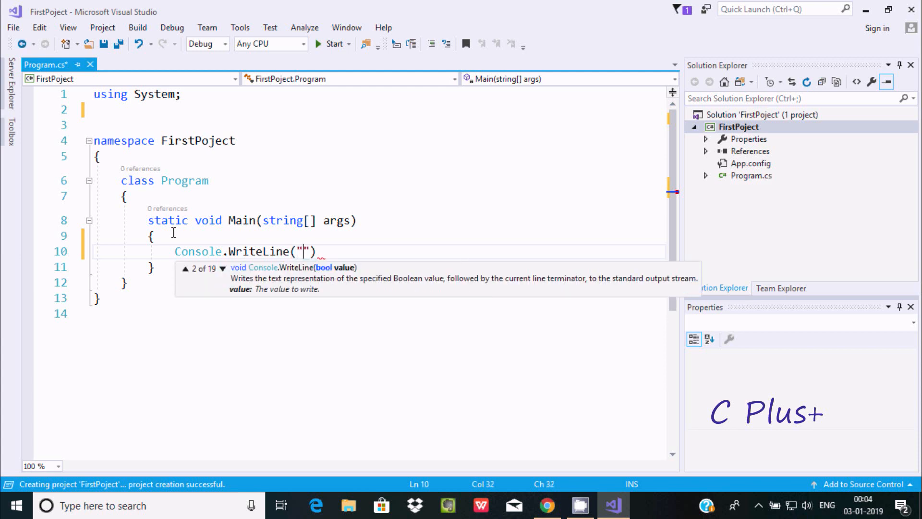
text(Helo)
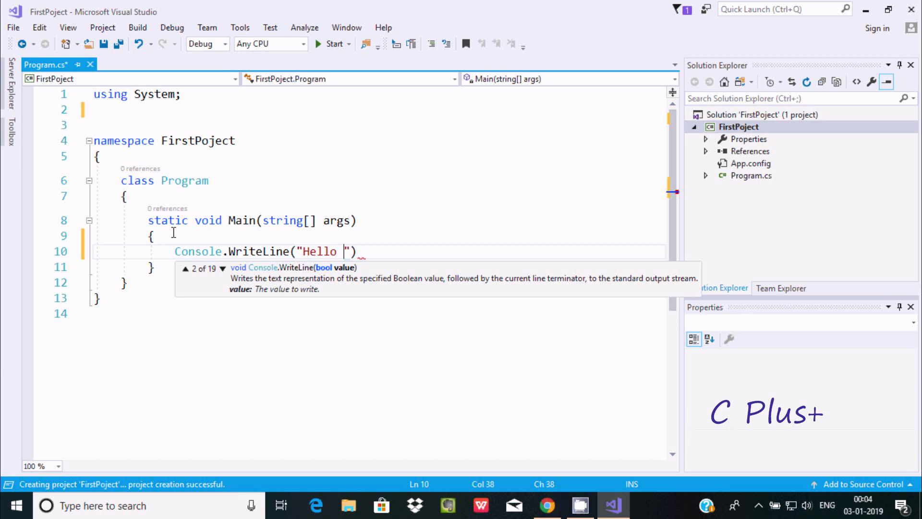
text(Worl)
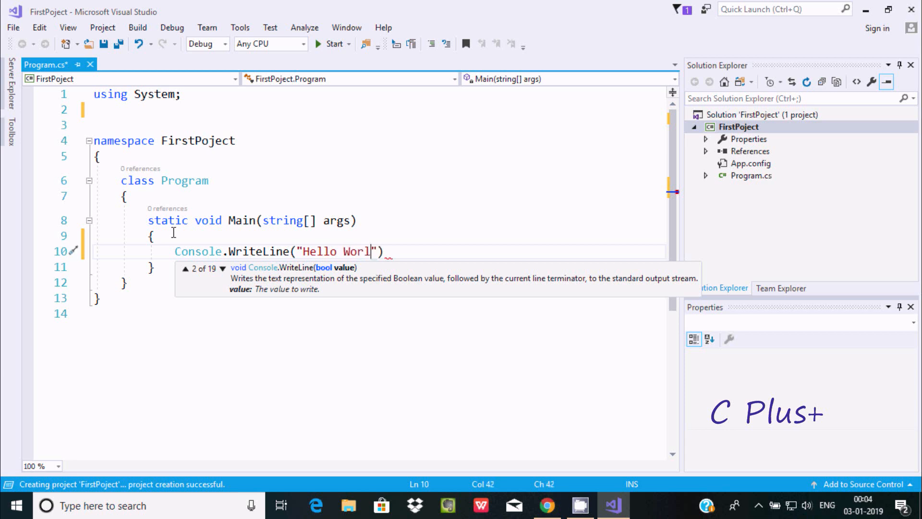
text(d!!!!)
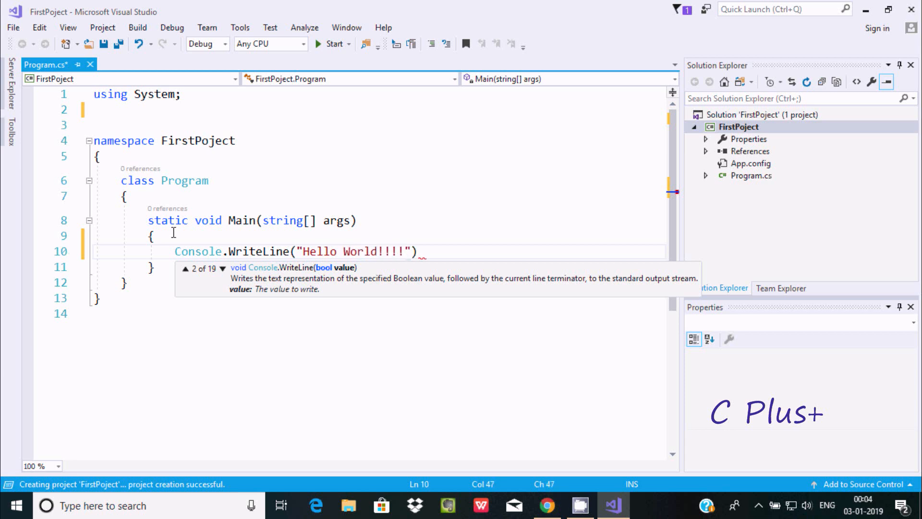
text(;)
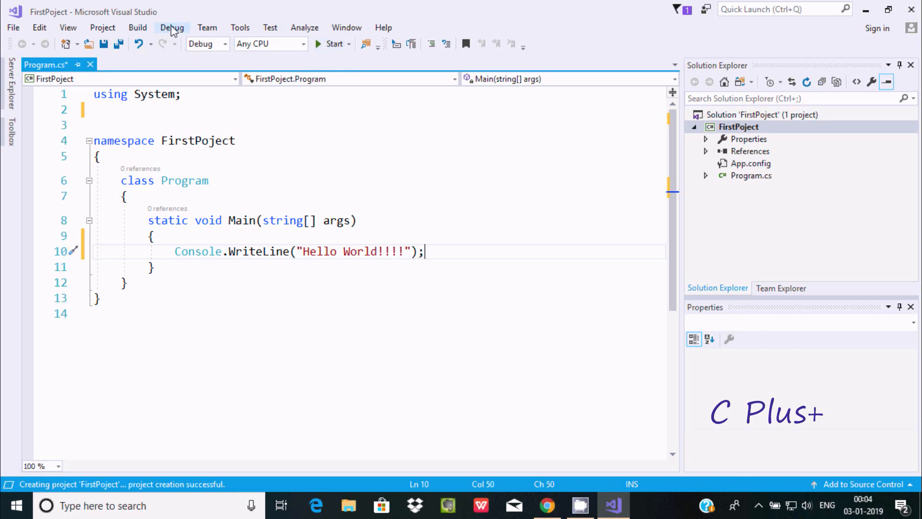
- Run FirstPoject with Debug > Start Without Debugging, starting a Debug Any CPU build
click(172, 27)
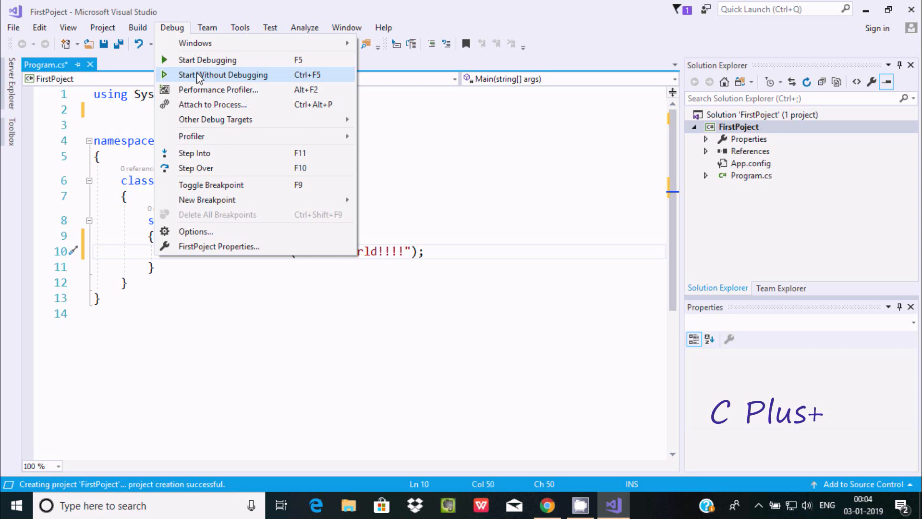
mouse_move(227, 80)
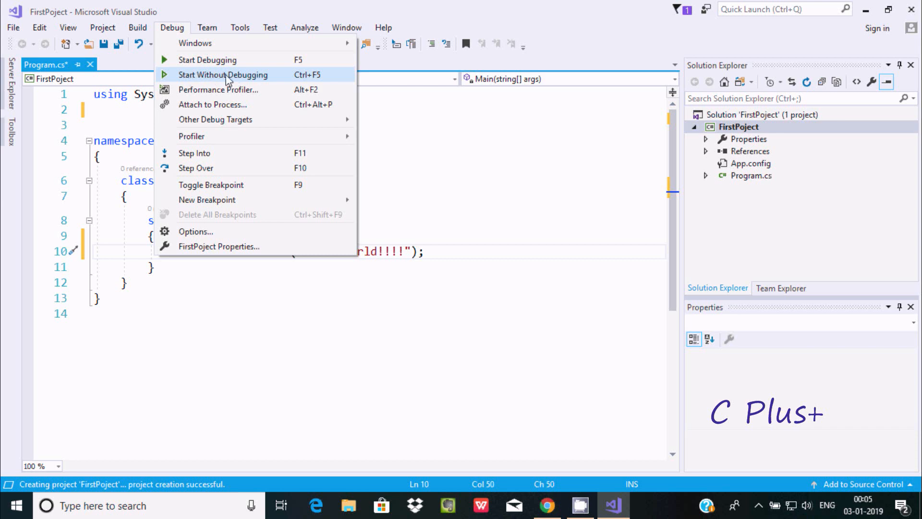
click(223, 75)
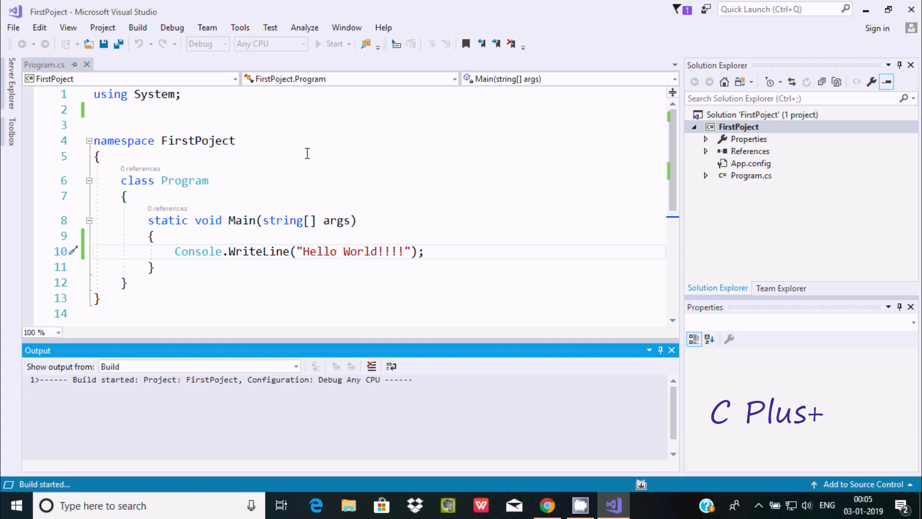
- Bring the cmd.exe window showing Hello World!!!! to the front after the build succeeds
click(333, 43)
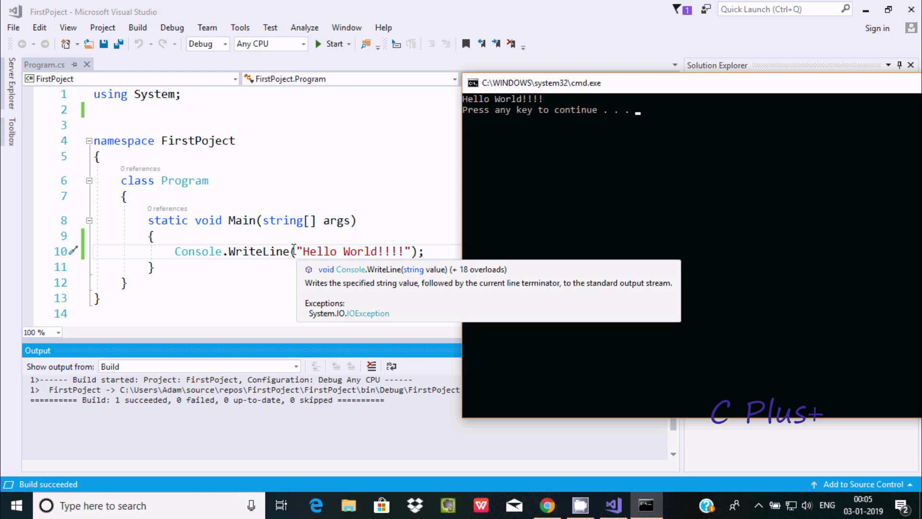
mouse_move(319, 252)
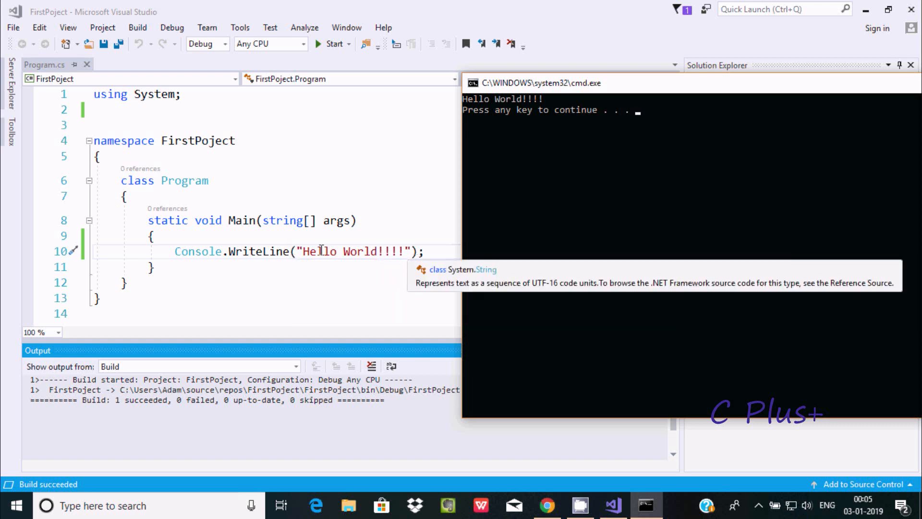
mouse_move(551, 138)
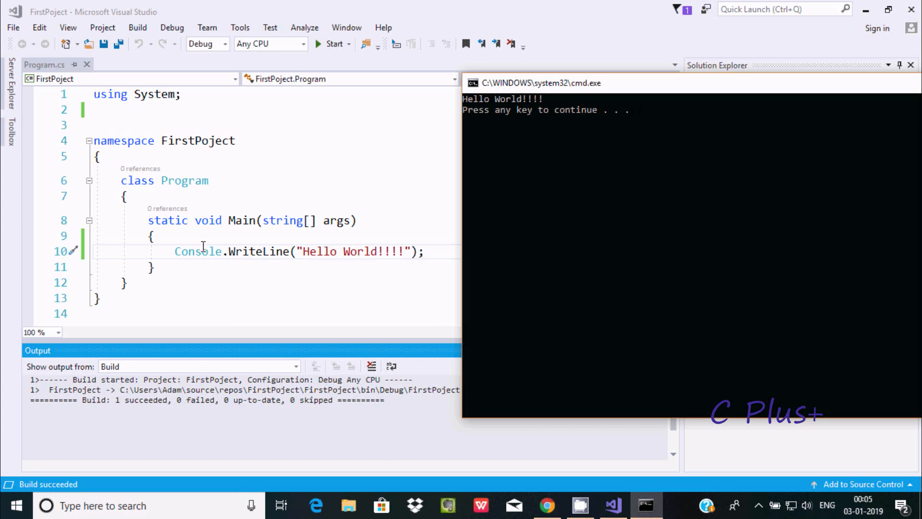
mouse_move(255, 251)
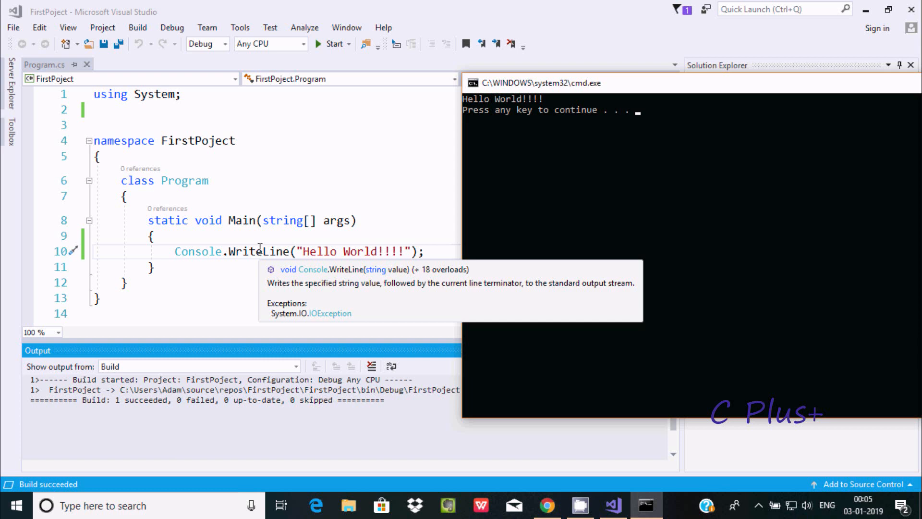
mouse_move(210, 240)
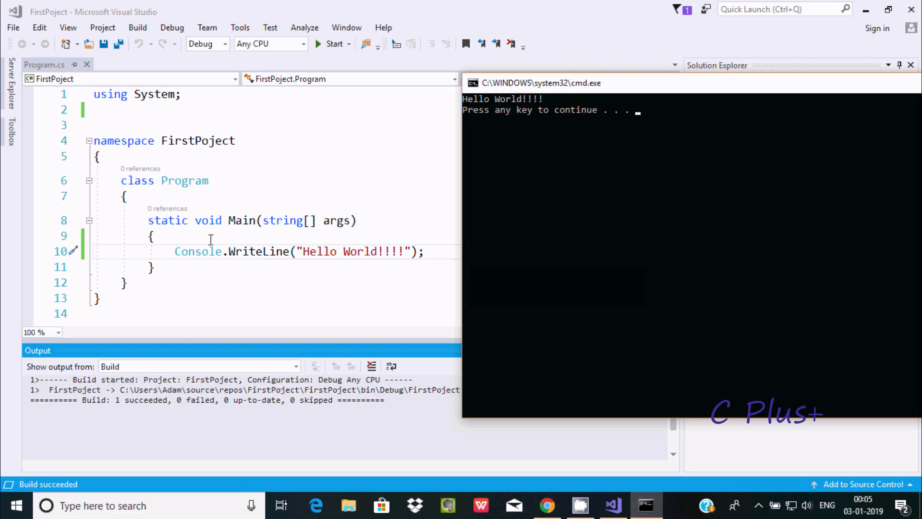
mouse_move(204, 192)
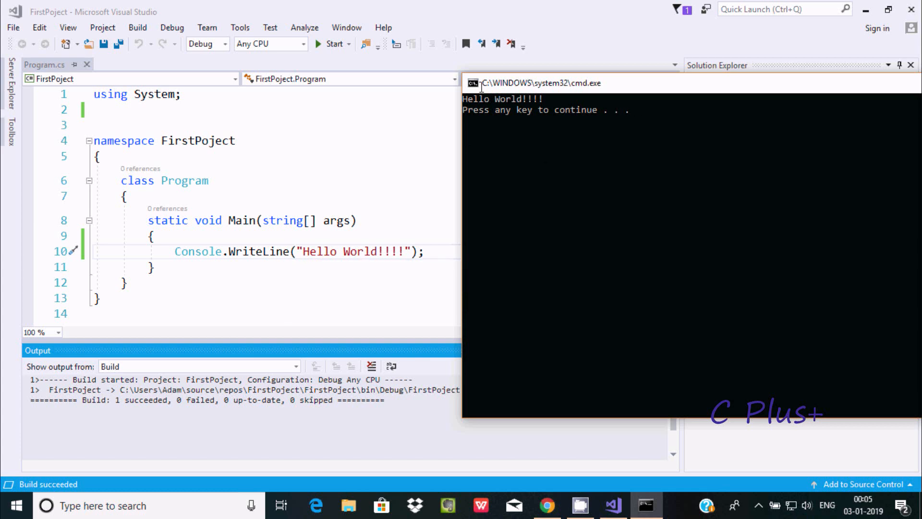
mouse_move(635, 87)
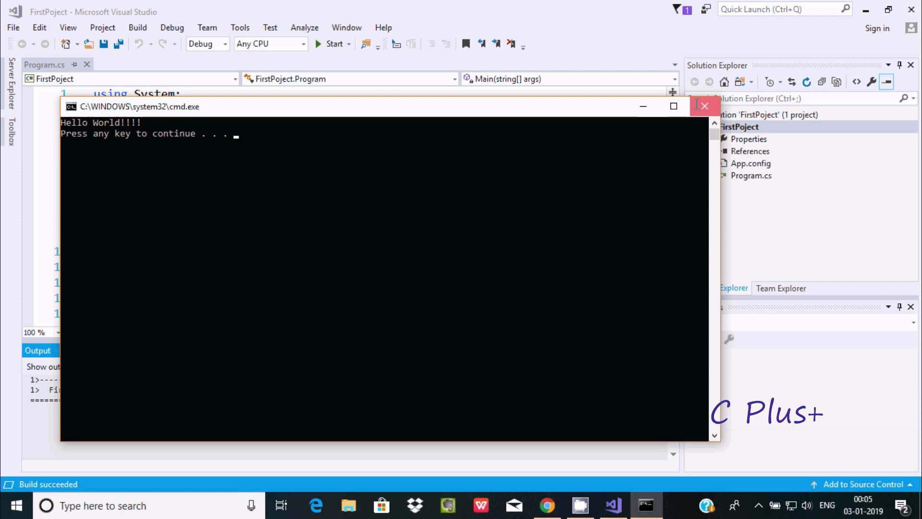
- Close the cmd.exe console window to return to Program.cs
click(705, 107)
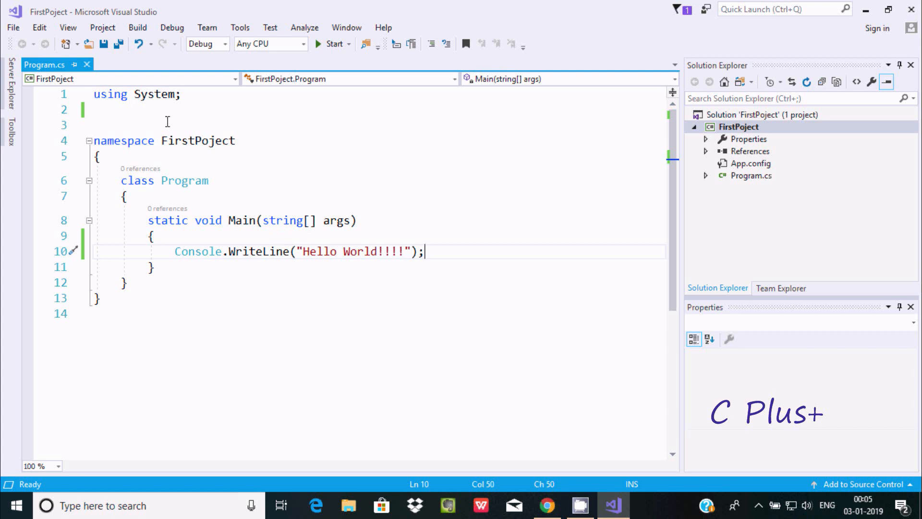
mouse_move(255, 173)
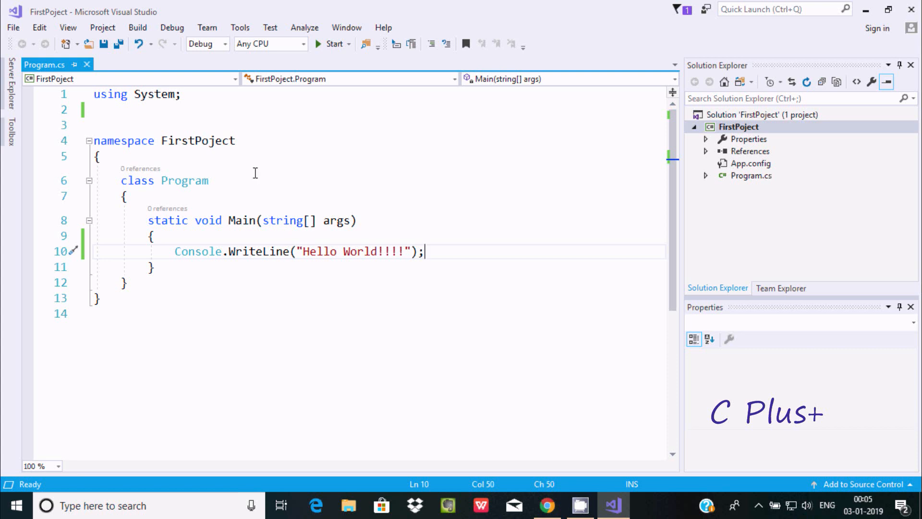